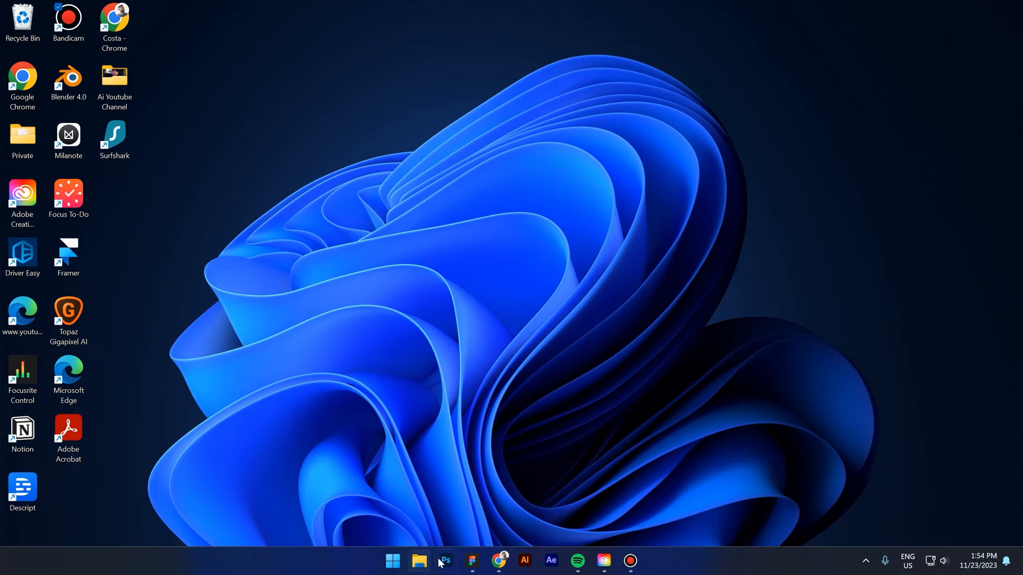
pyautogui.moveTo(414, 337)
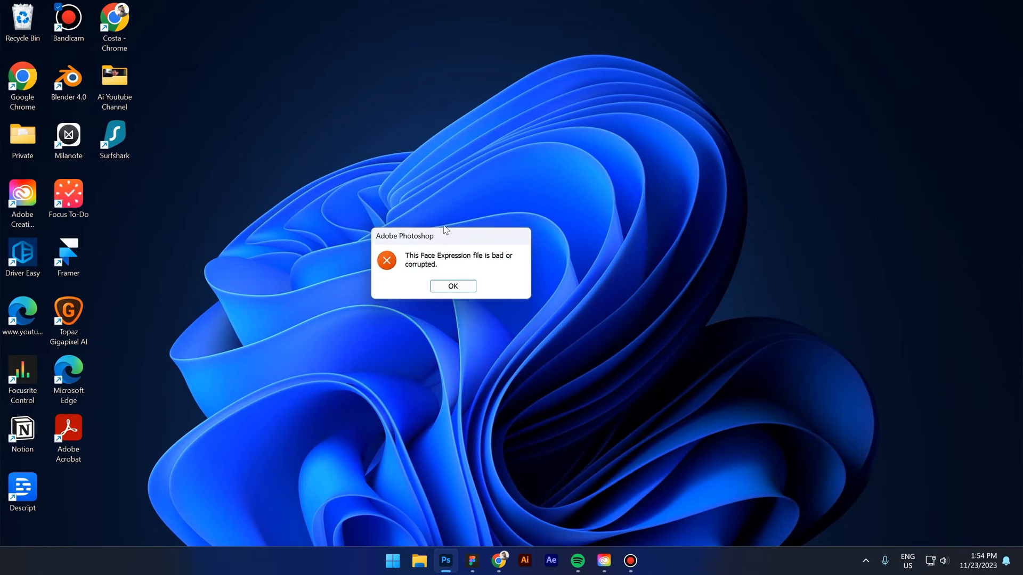
pyautogui.moveTo(466, 242)
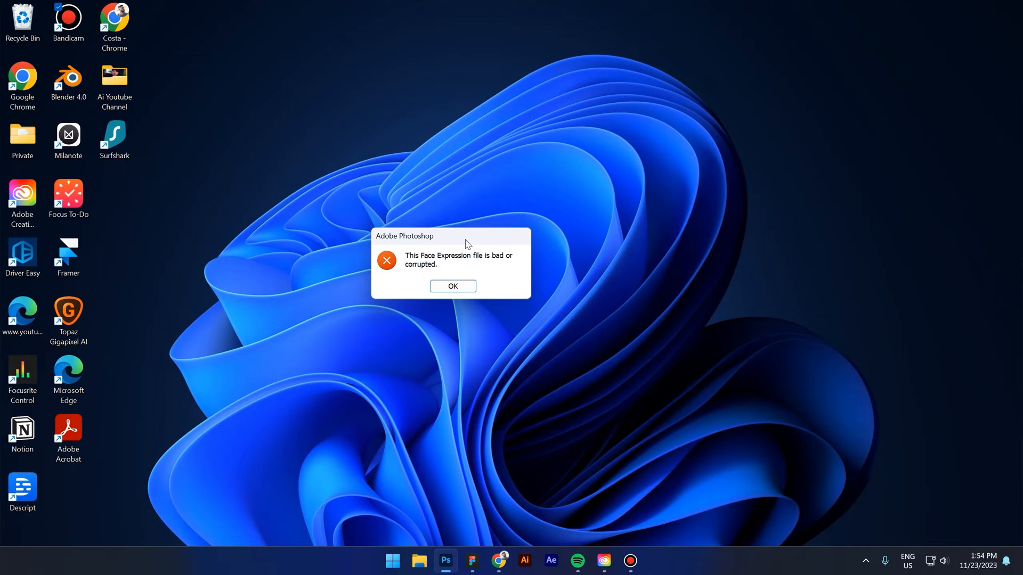
pyautogui.moveTo(460, 275)
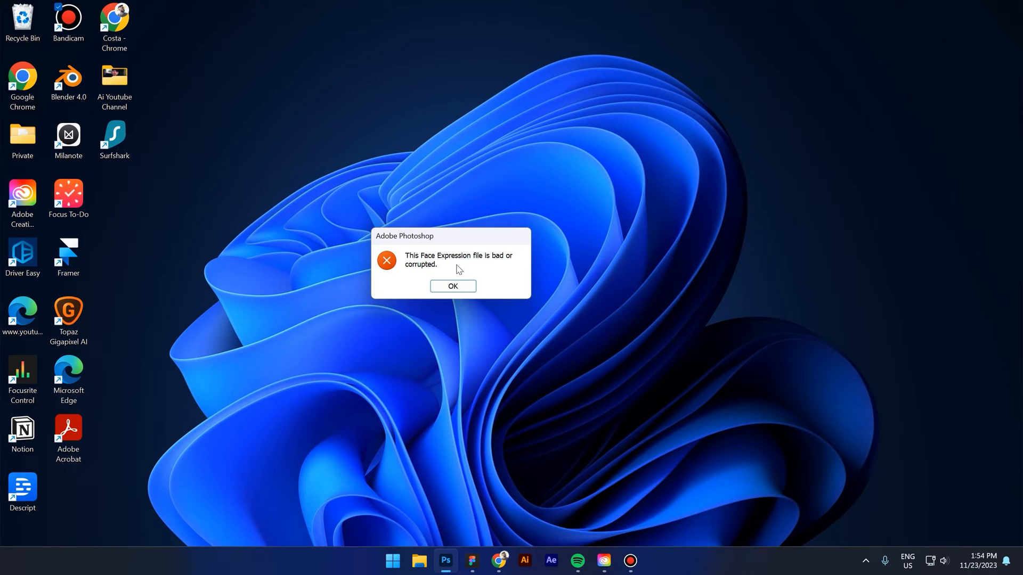
# Dismiss the Face Expression error, then browse This PC into the Windows (C:) drive
pyautogui.click(453, 285)
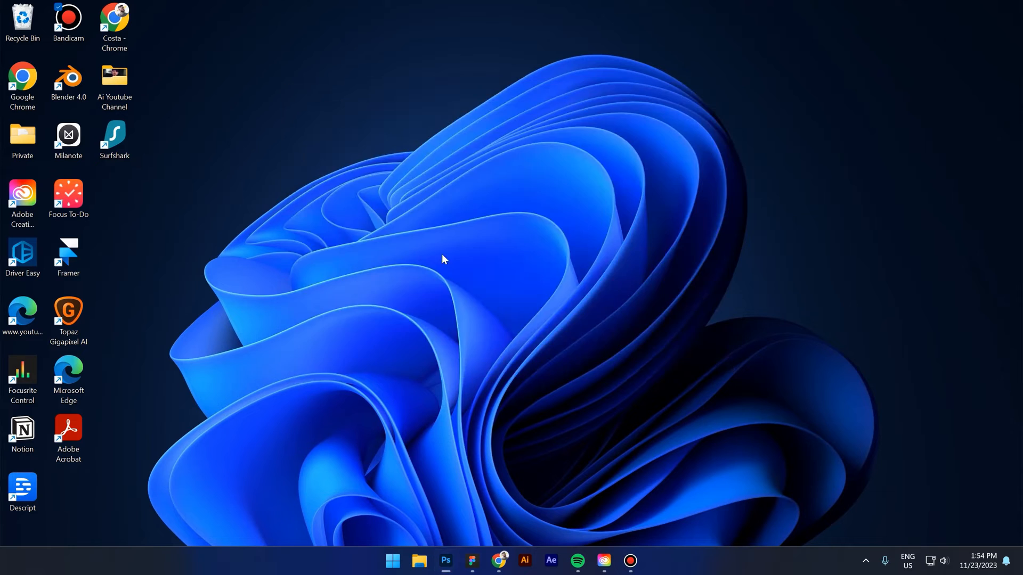
pyautogui.moveTo(536, 358)
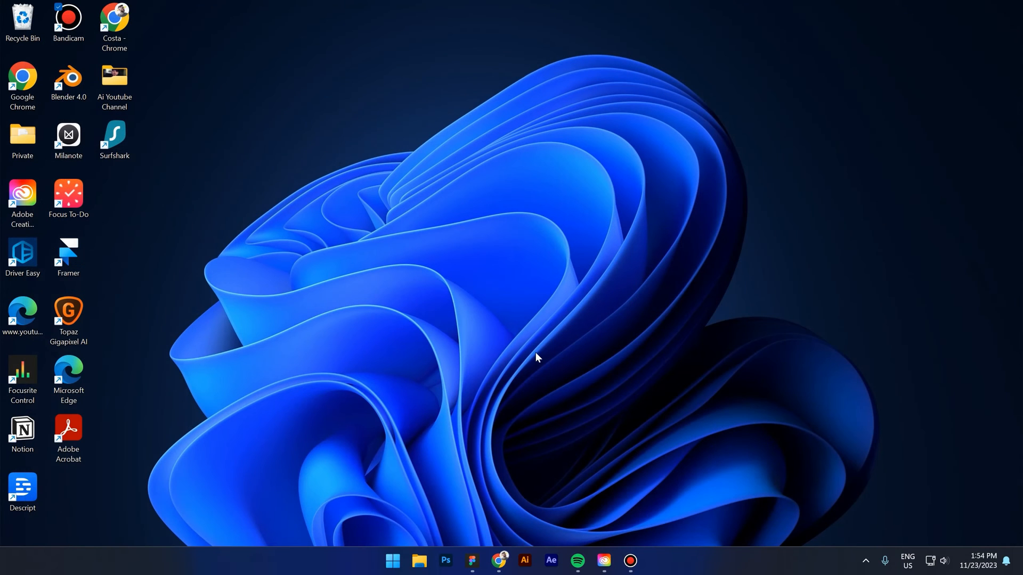
pyautogui.click(420, 561)
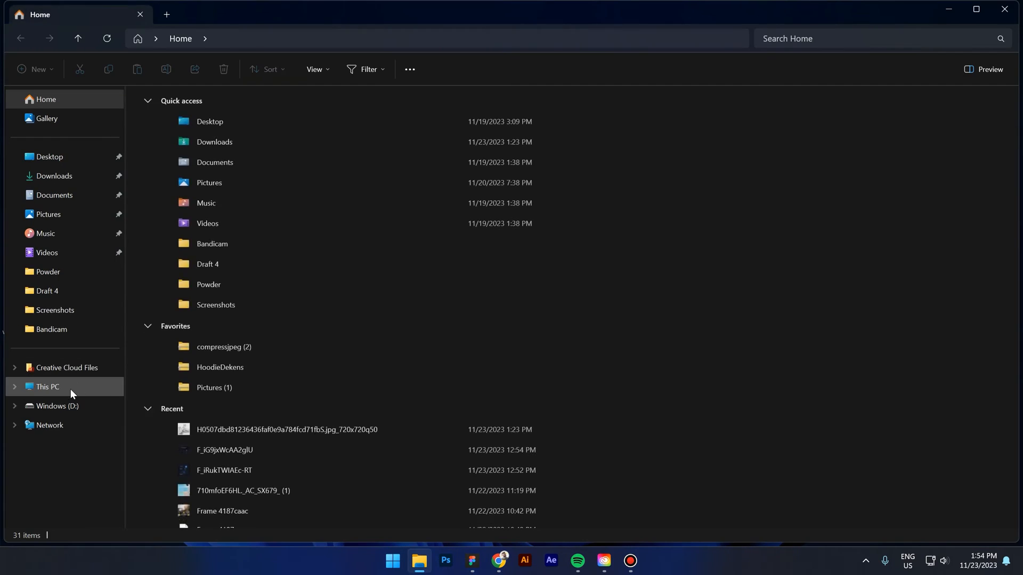
pyautogui.click(47, 387)
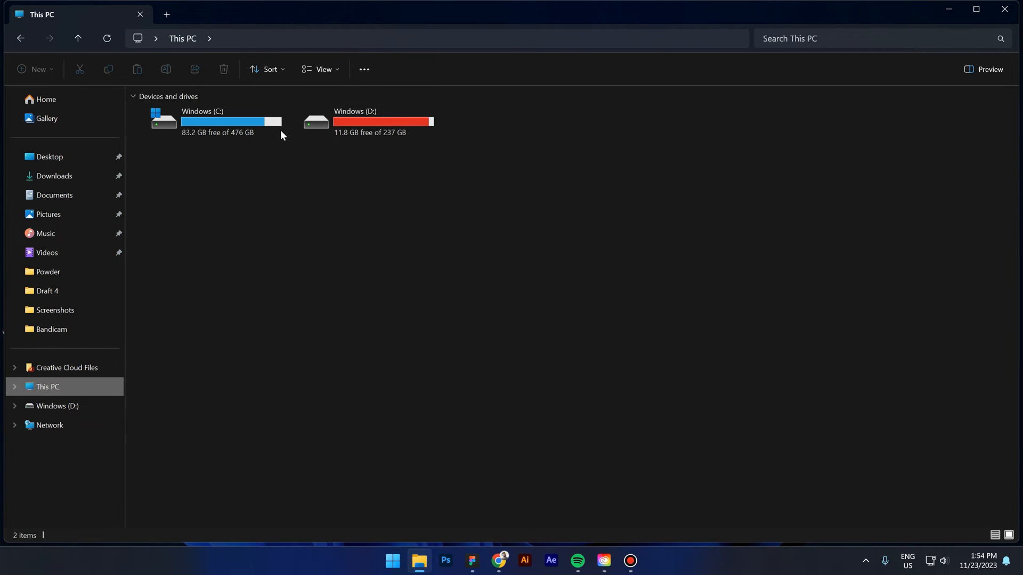
pyautogui.click(202, 123)
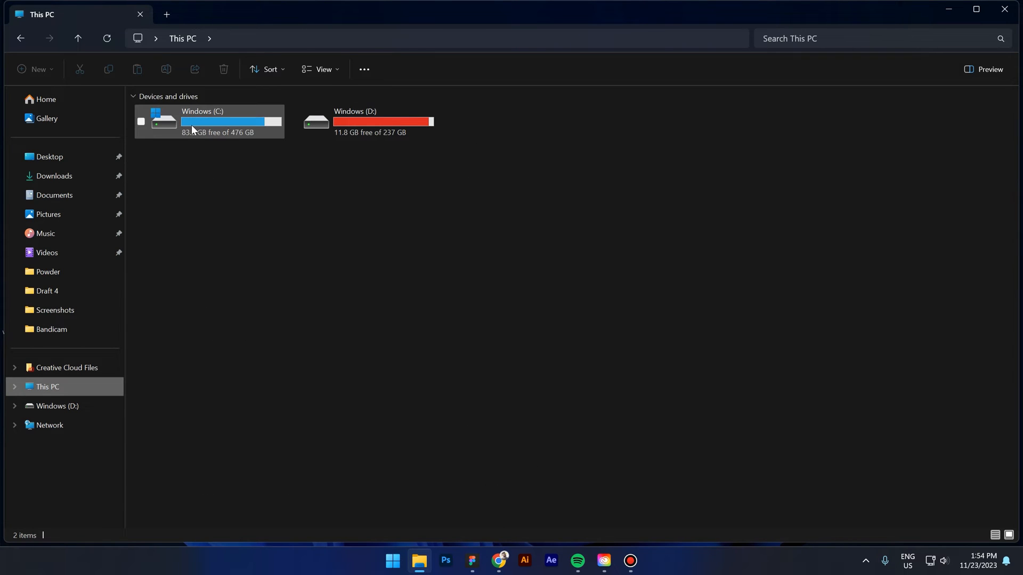
pyautogui.moveTo(229, 130)
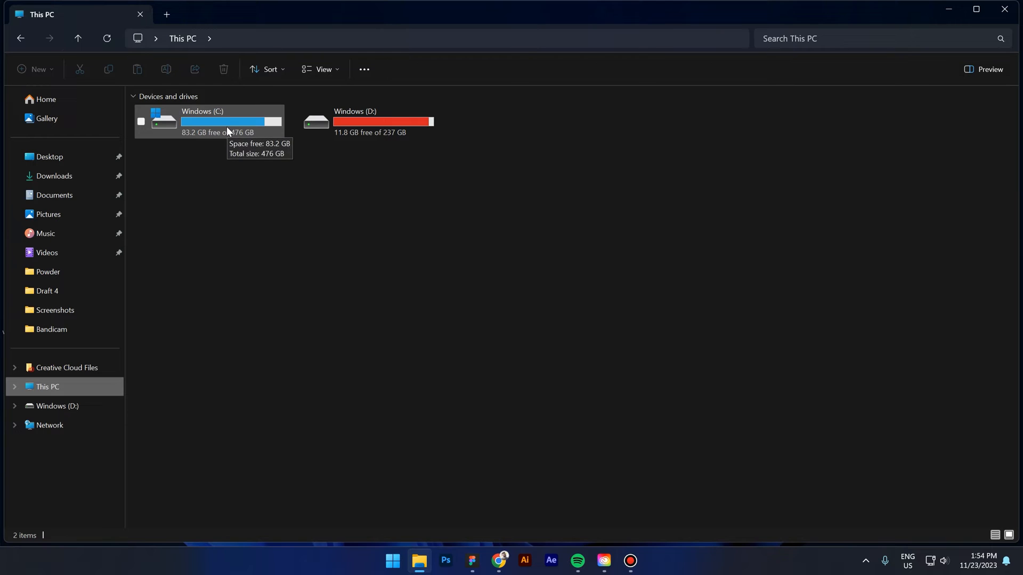
pyautogui.doubleClick(203, 119)
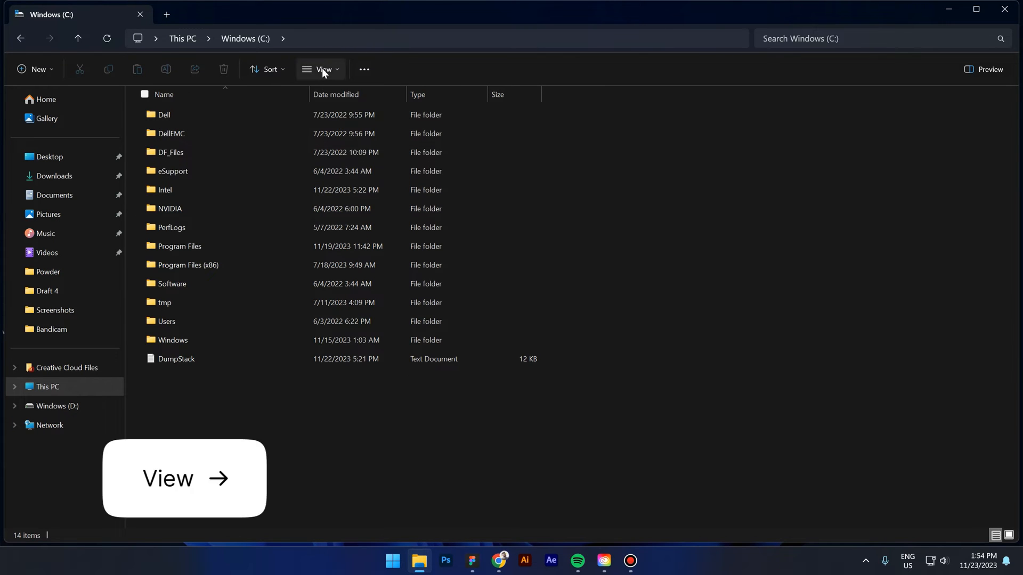
pyautogui.moveTo(322, 73)
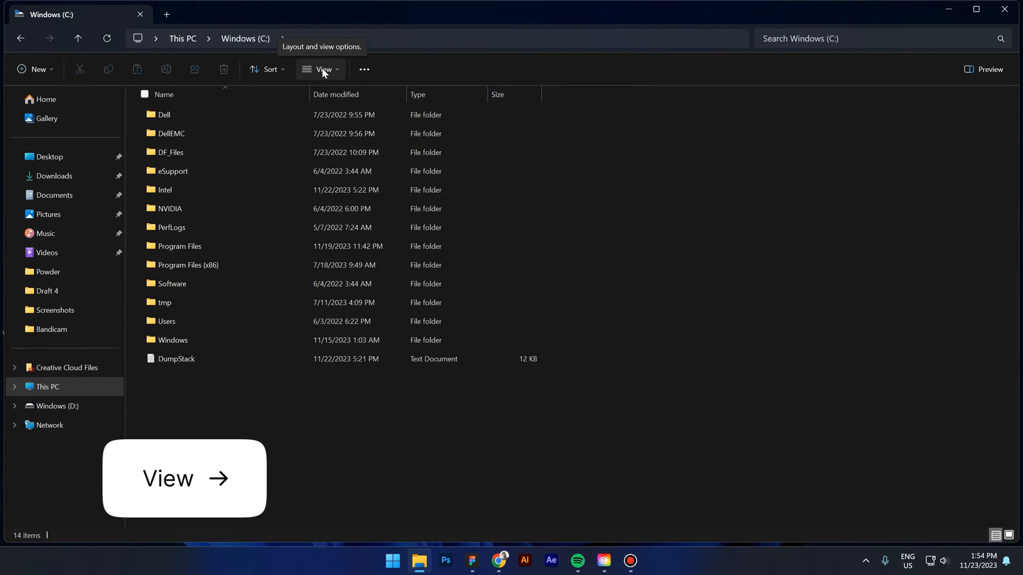
pyautogui.moveTo(352, 81)
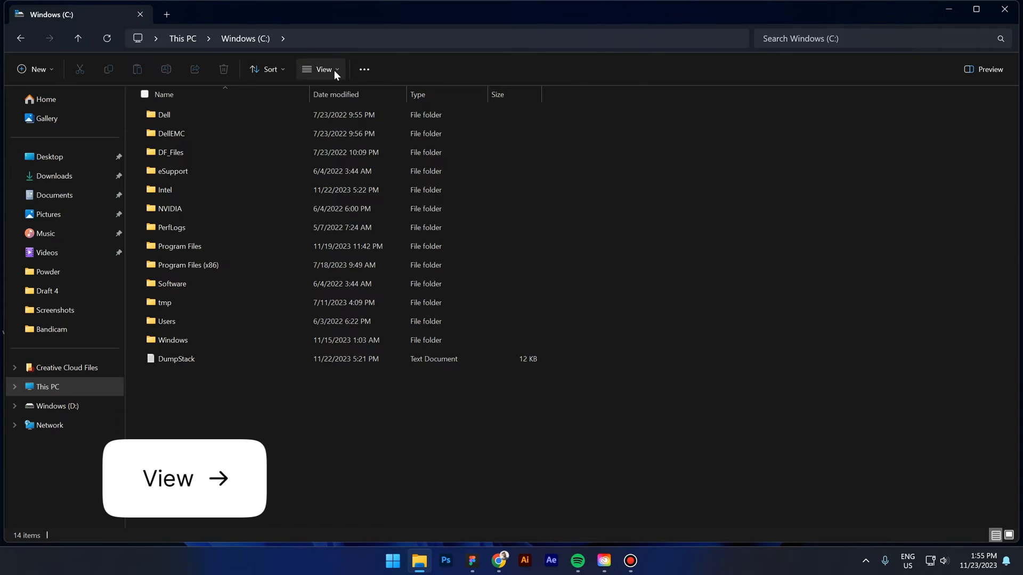
pyautogui.moveTo(334, 74)
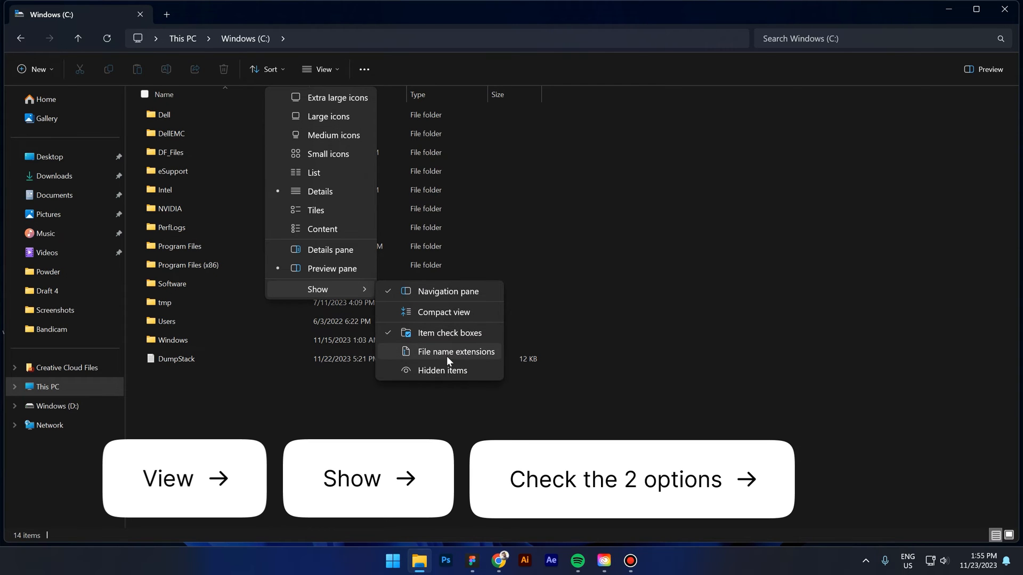
pyautogui.moveTo(405, 356)
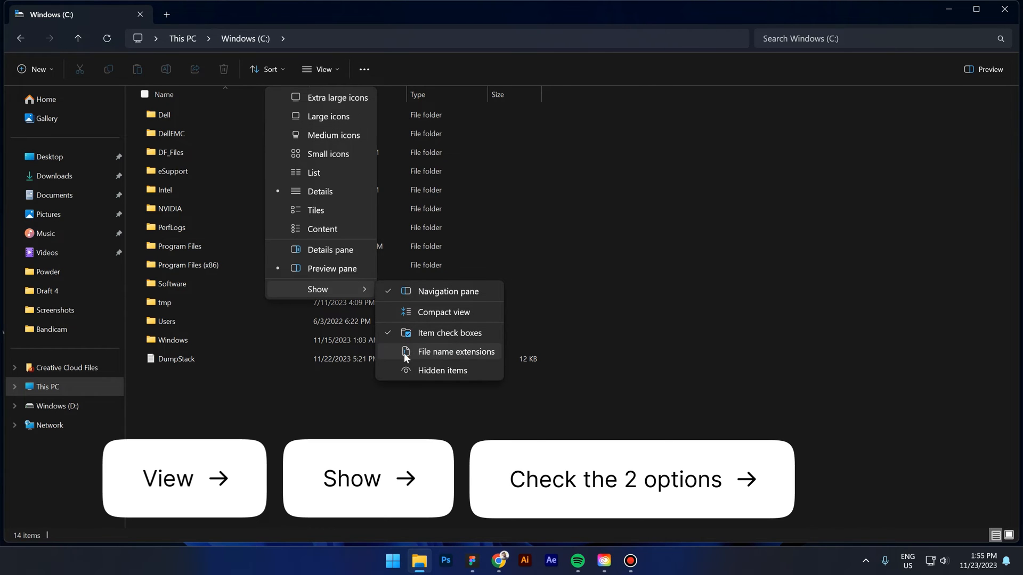
# Show file name extensions and hidden items in the Windows (C:) listing
pyautogui.click(456, 352)
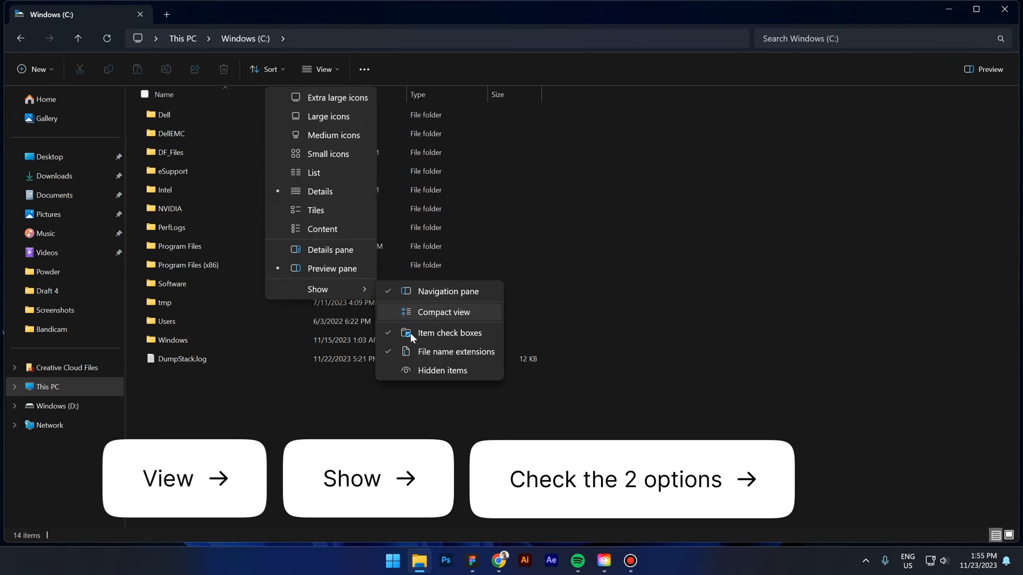
pyautogui.click(442, 371)
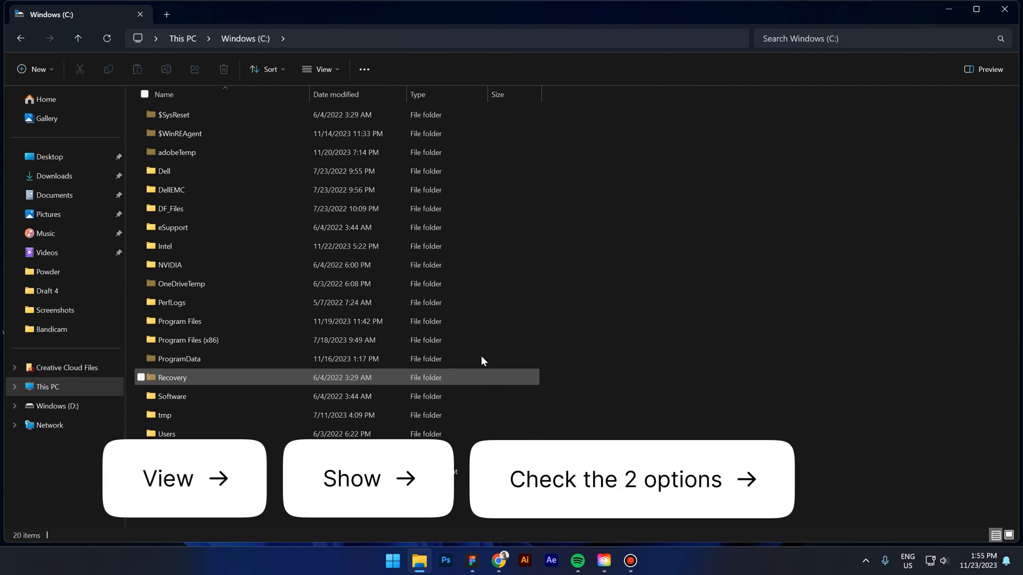
# Navigate from C:\Users through the start user folder into AppData and Roaming
pyautogui.doubleClick(166, 435)
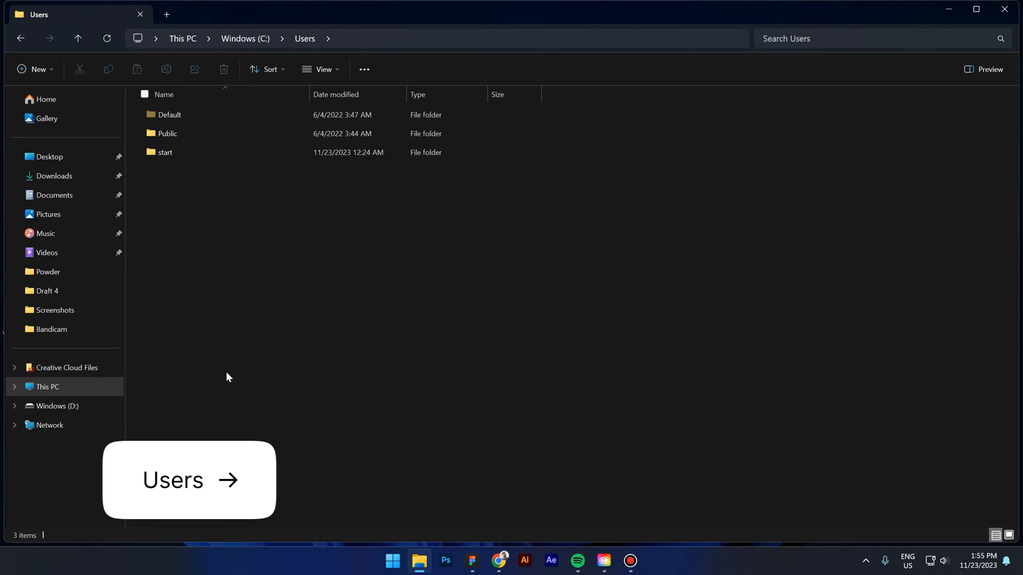
pyautogui.click(165, 152)
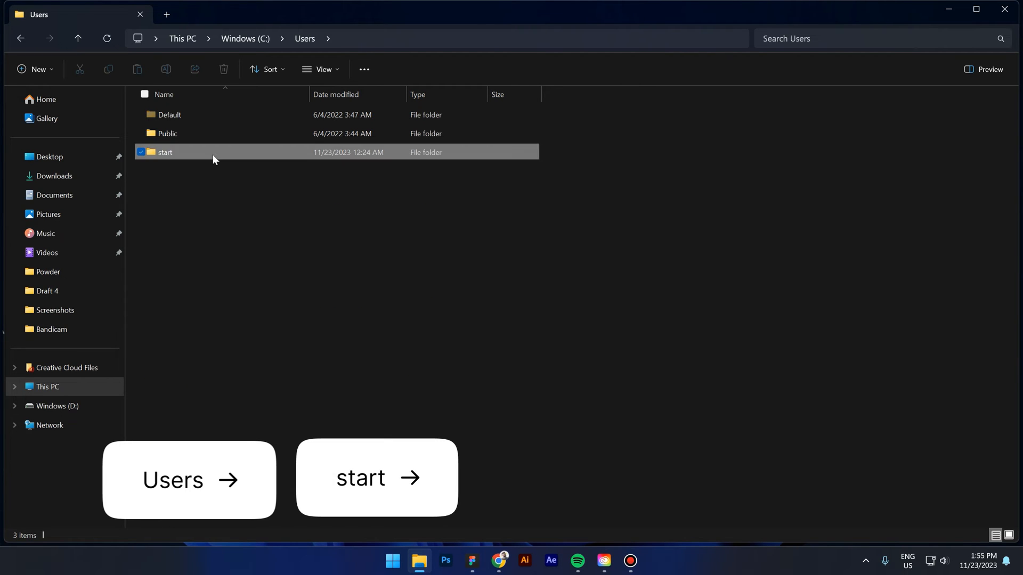
pyautogui.doubleClick(165, 152)
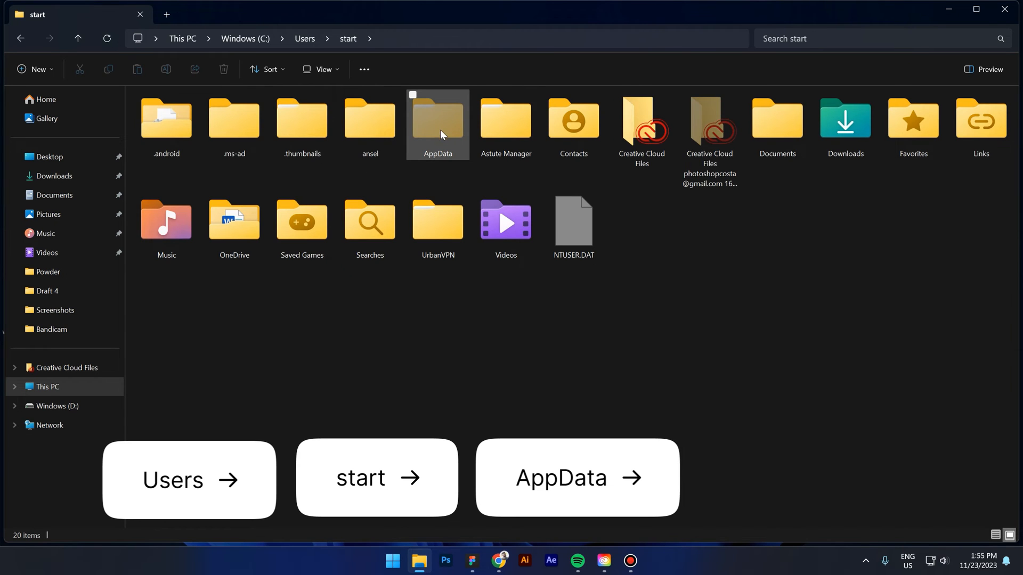
pyautogui.doubleClick(437, 118)
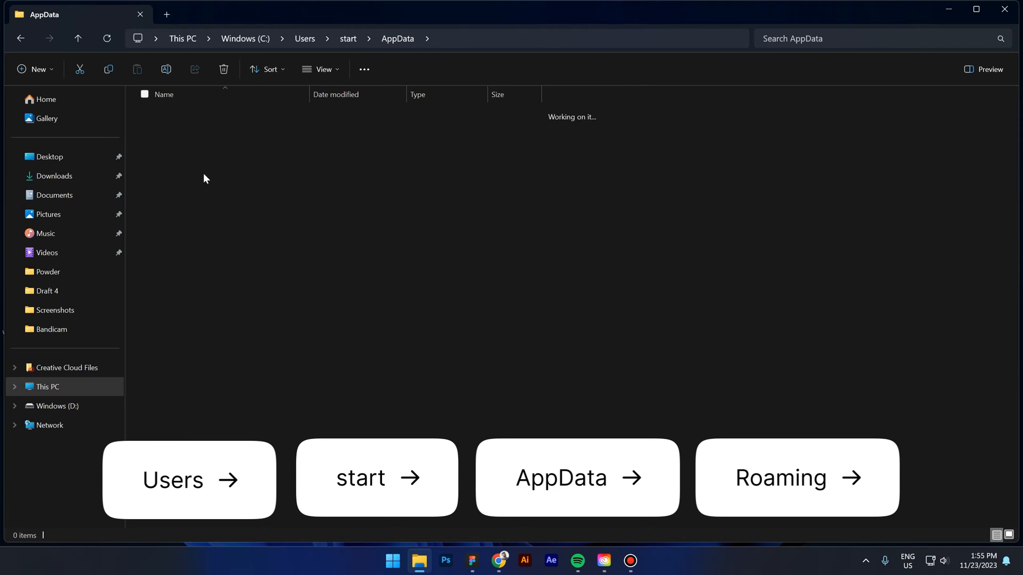
pyautogui.click(797, 477)
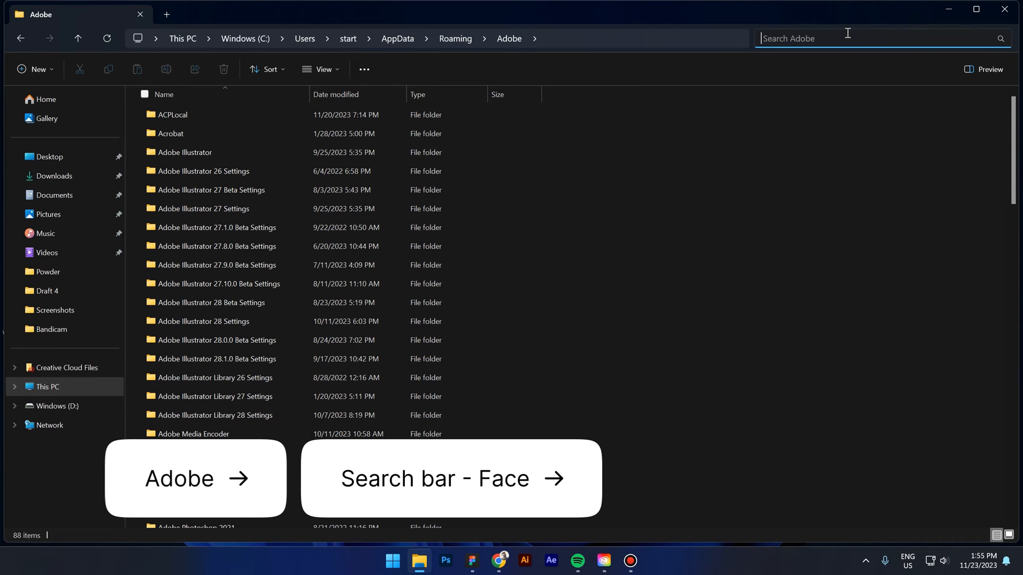
# Search the Adobe folder for 'face' and bring up actions for FaceExpressionPresets.psp
pyautogui.write('fac')
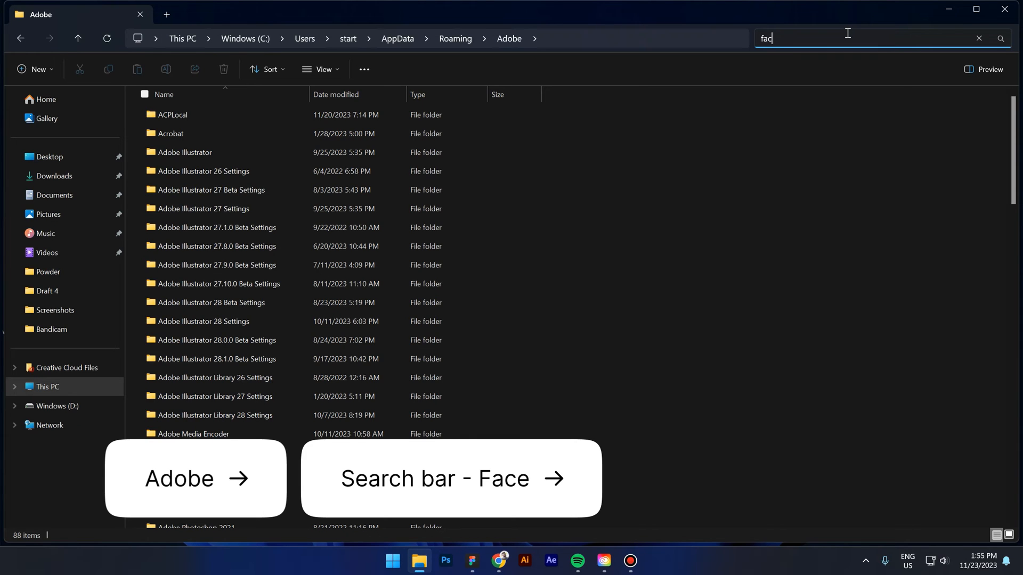
pyautogui.press('Enter')
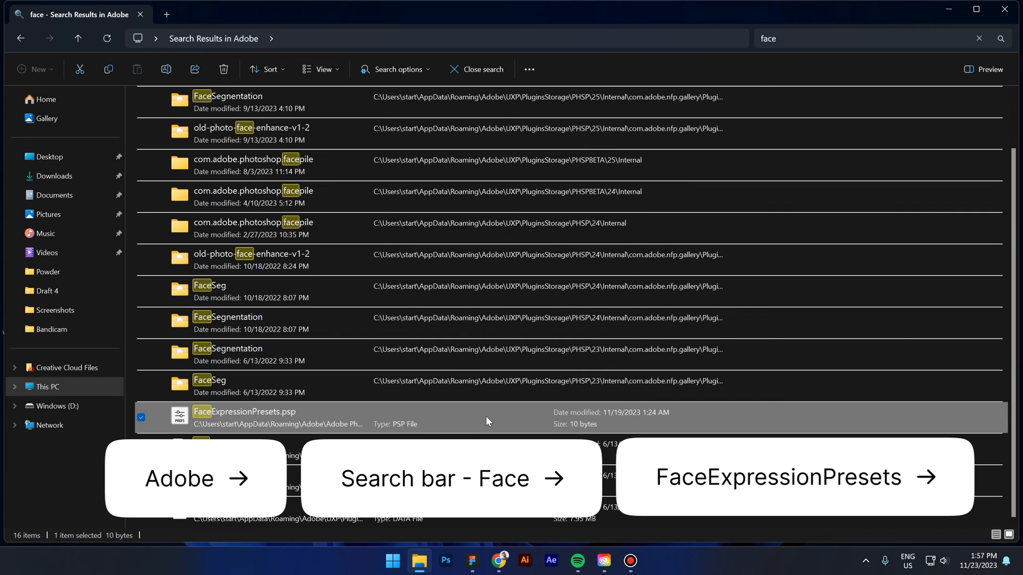
pyautogui.moveTo(457, 422)
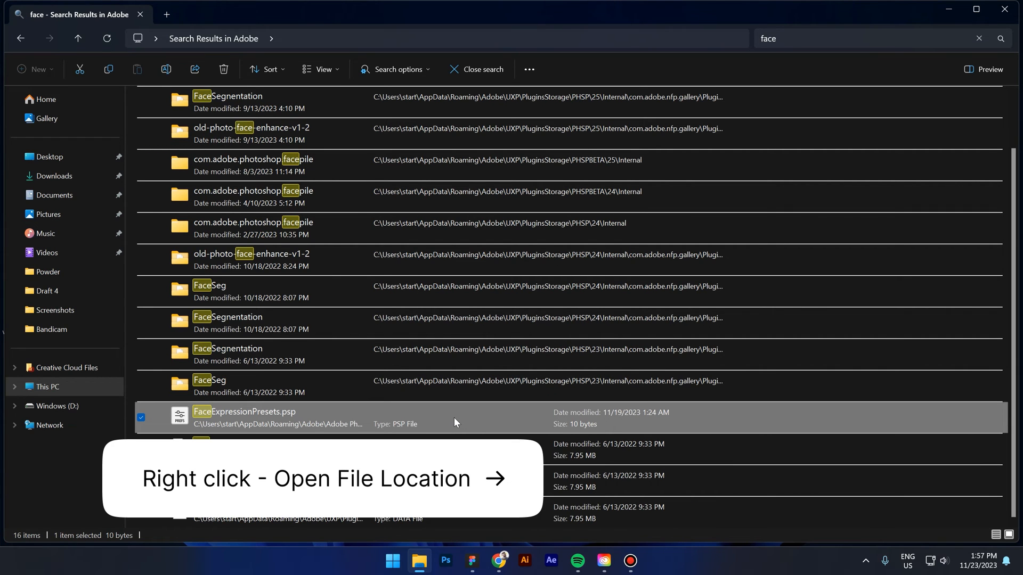
pyautogui.rightClick(252, 415)
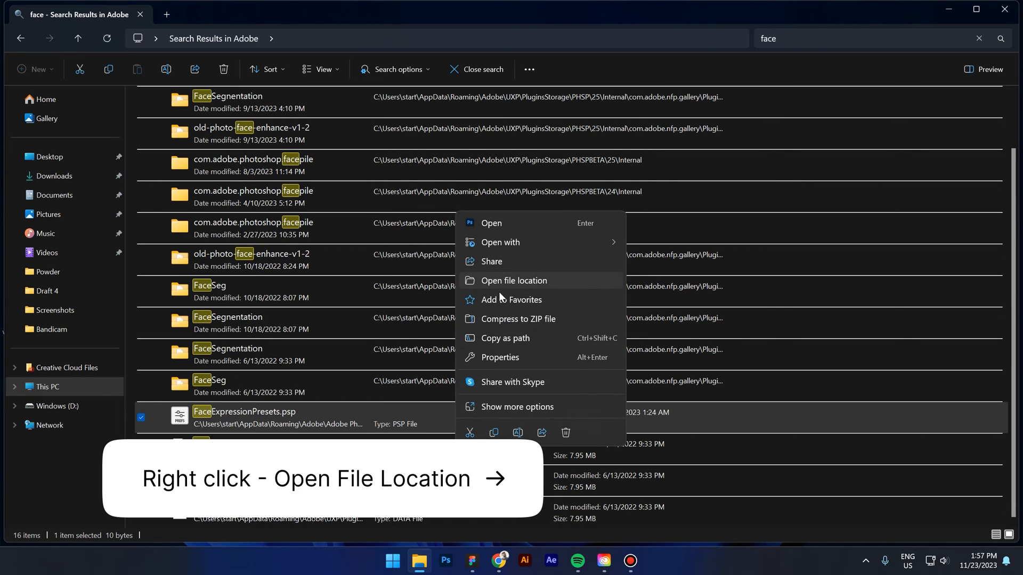
# Go to the file's Photoshop 2024 Settings folder and show its full action menu
pyautogui.click(513, 282)
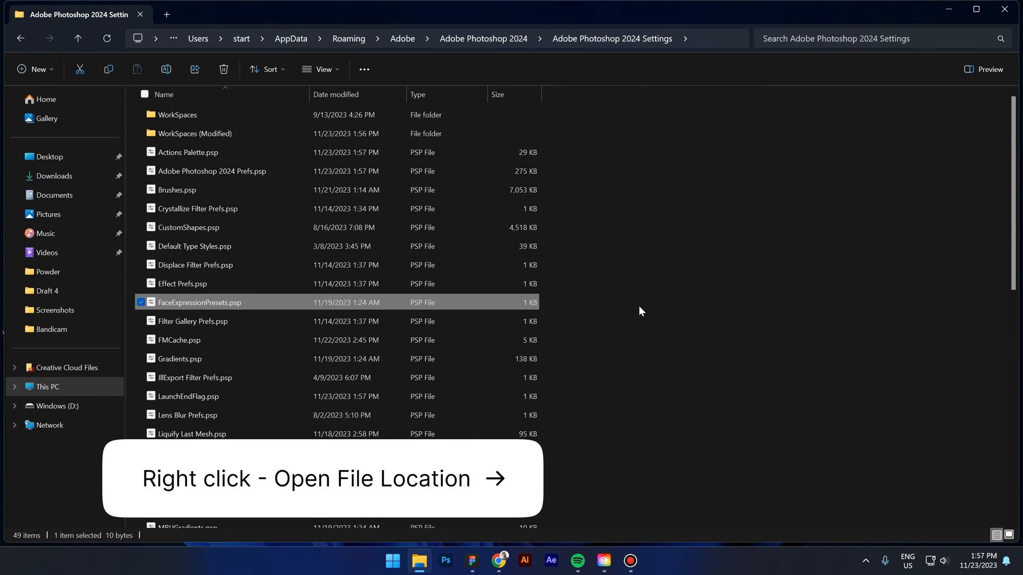
pyautogui.moveTo(268, 306)
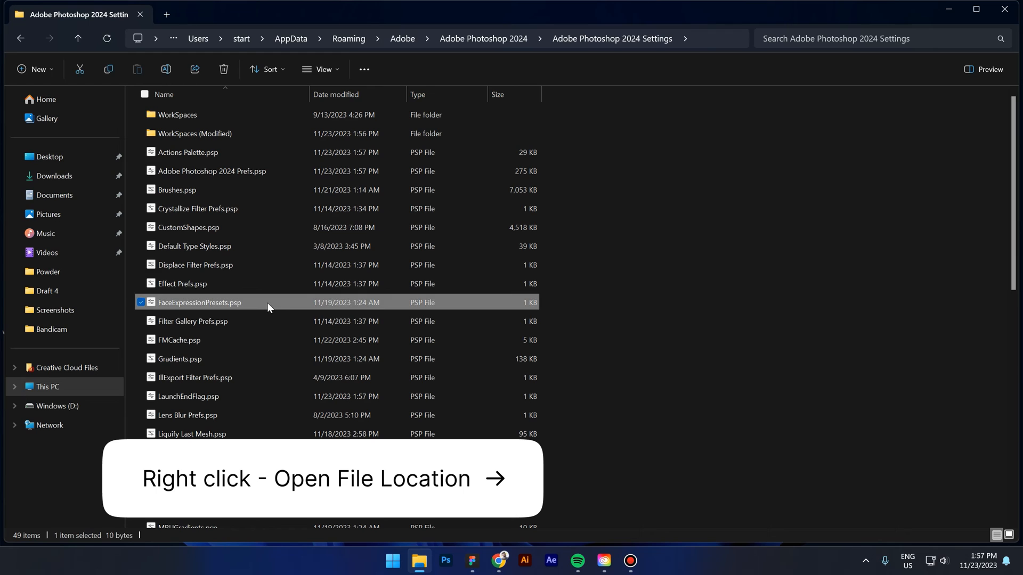
pyautogui.rightClick(200, 303)
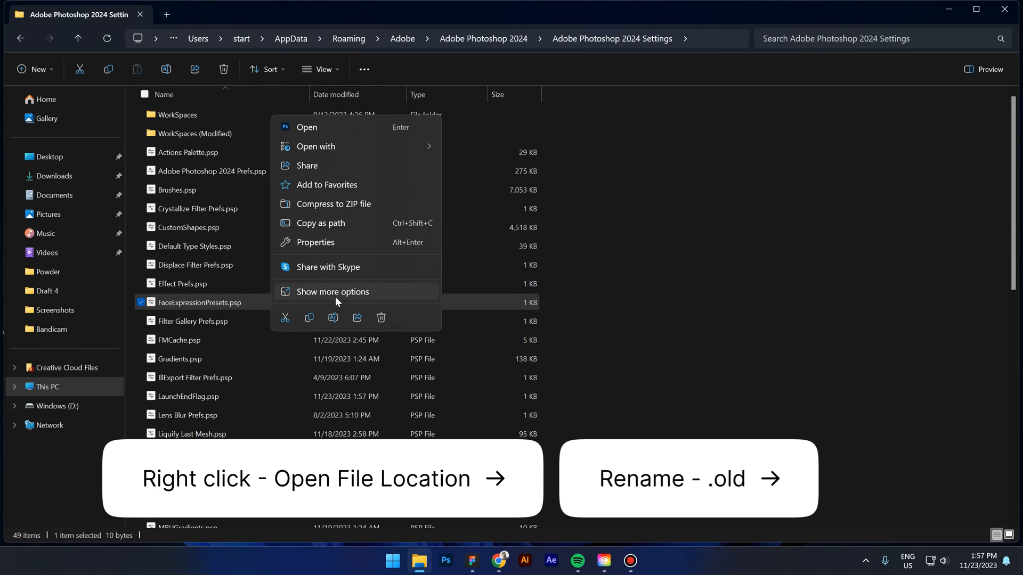
pyautogui.click(333, 292)
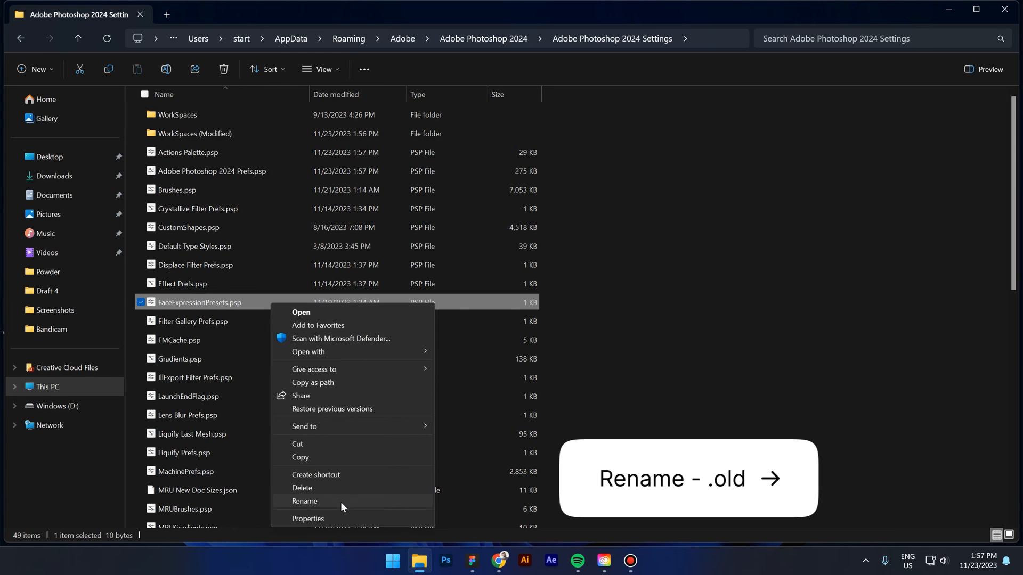
# Rename the file to FaceExpressionPresets.psp.old, accept the extension warning, and relaunch Photoshop
pyautogui.click(305, 500)
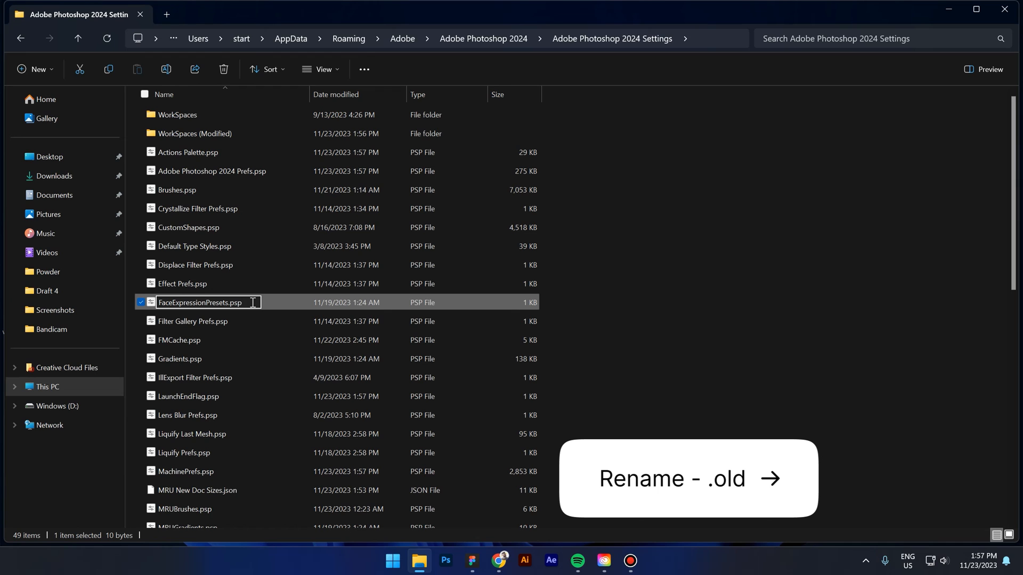
pyautogui.write('.')
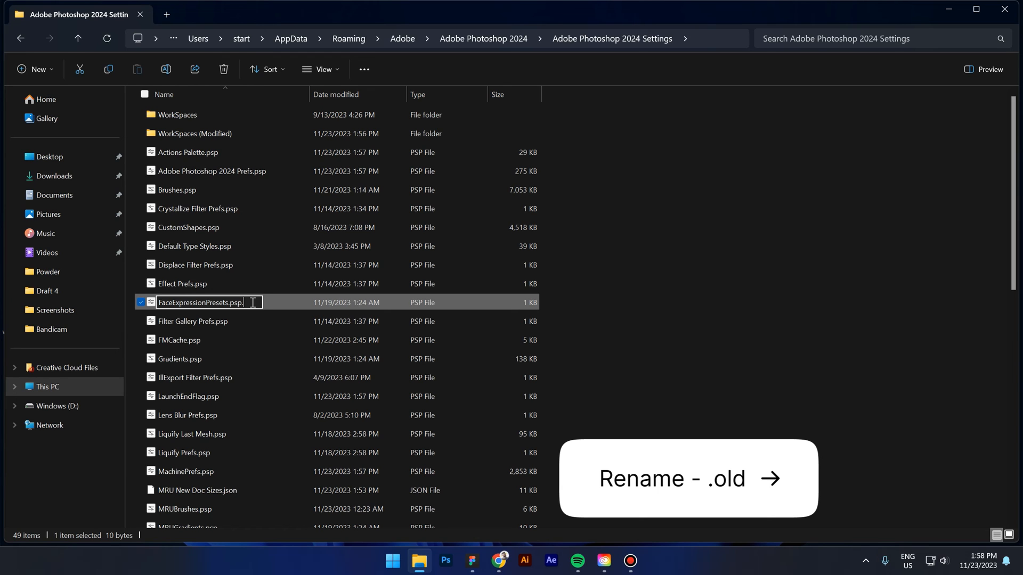
pyautogui.press('Enter')
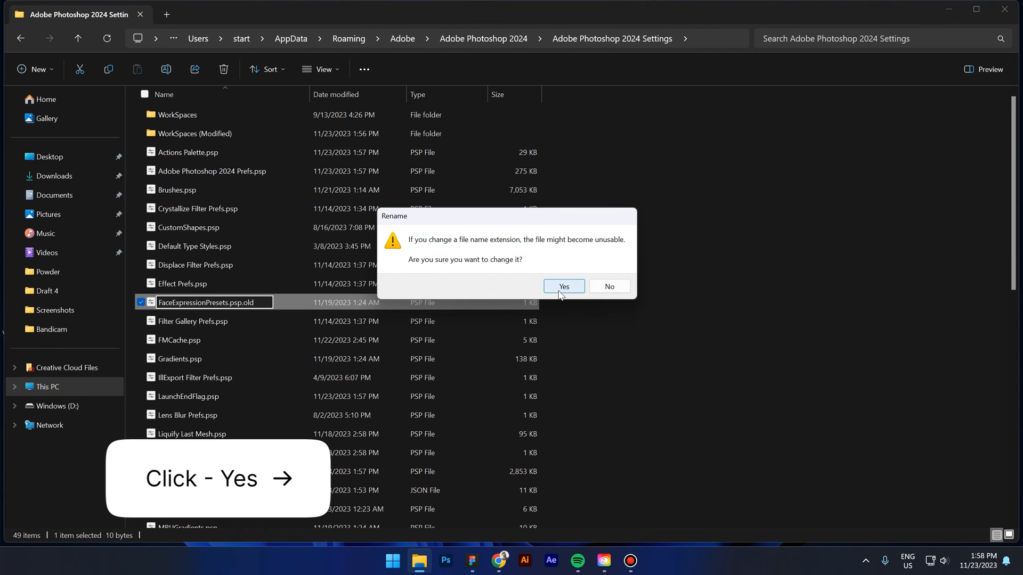
pyautogui.click(564, 286)
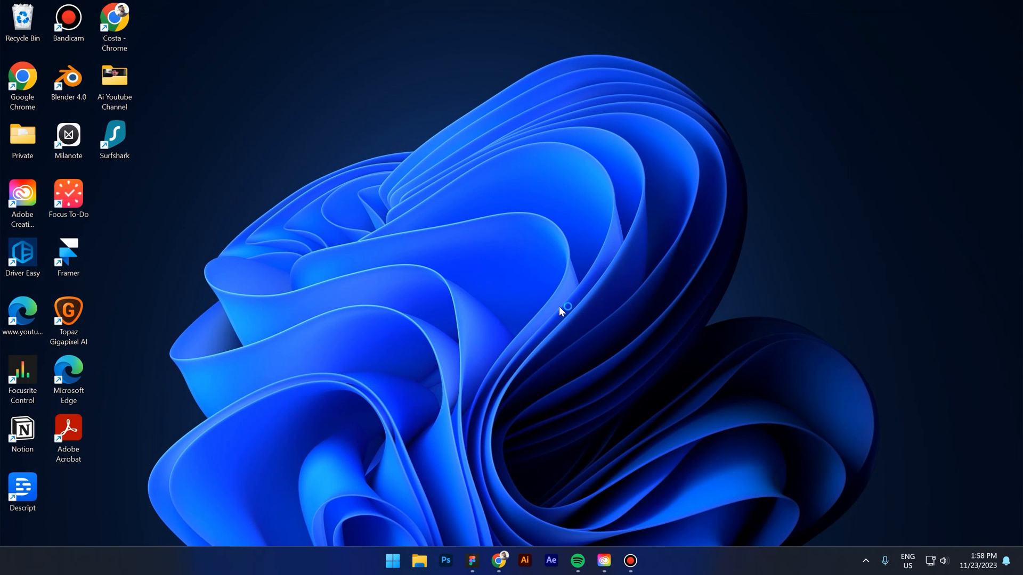
pyautogui.click(447, 558)
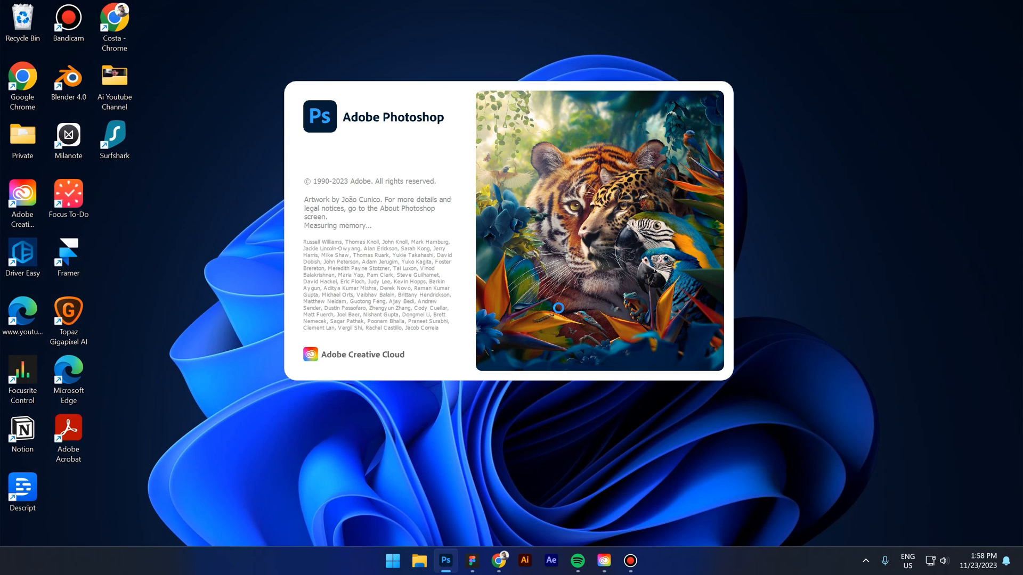